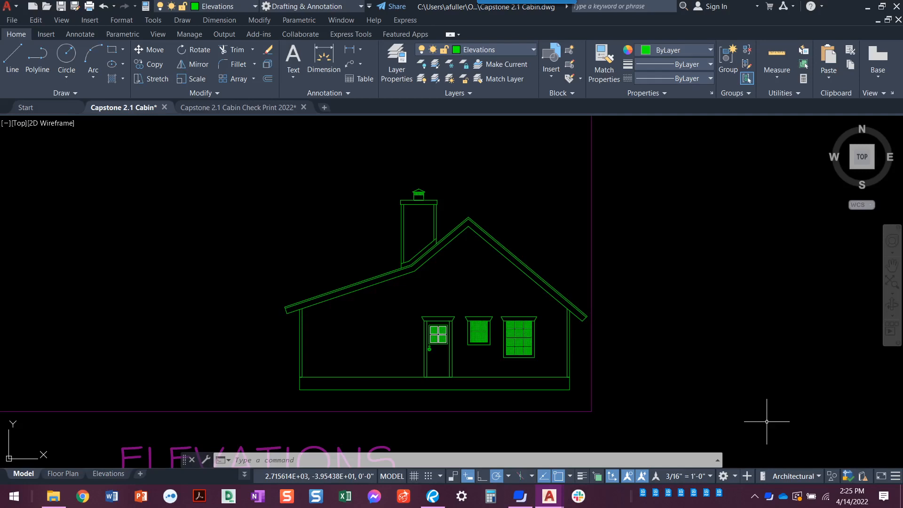
mouse_move(314, 152)
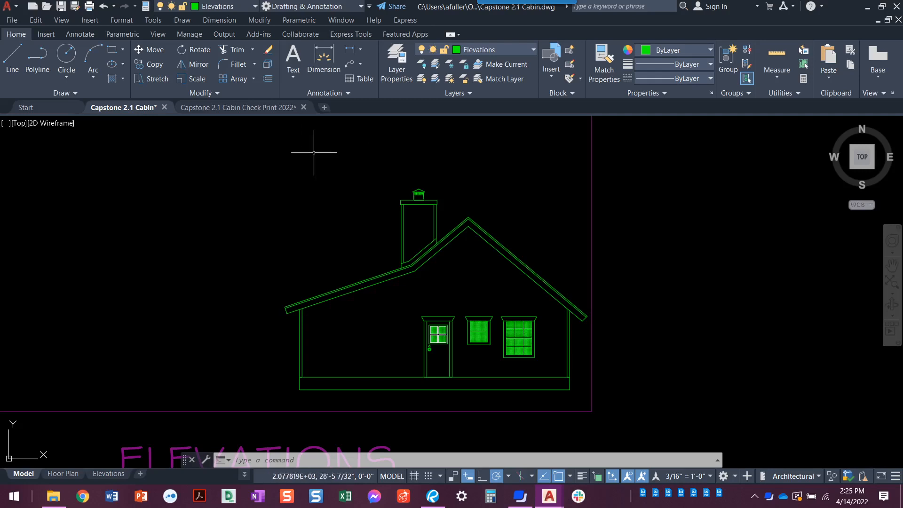
Switch to the Capstone 2.1 Cabin Check Print 2022 reference drawing
left_click(238, 107)
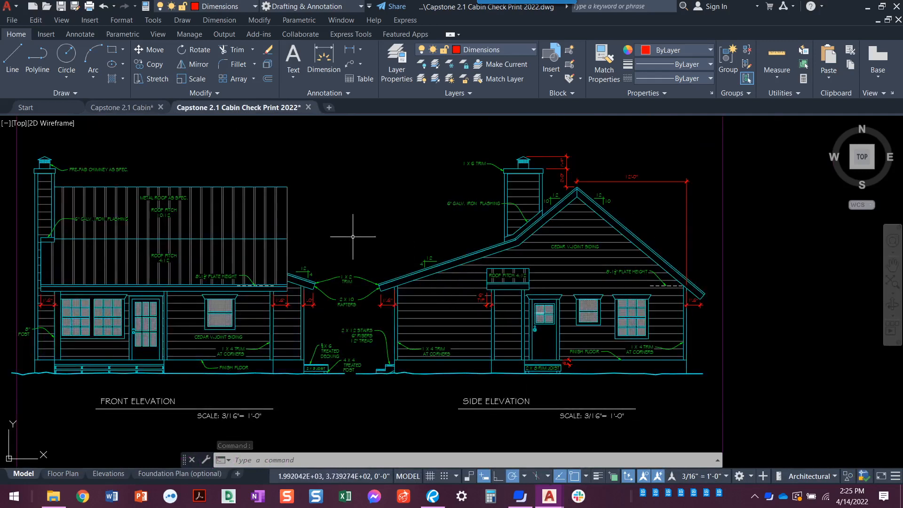
mouse_move(163, 311)
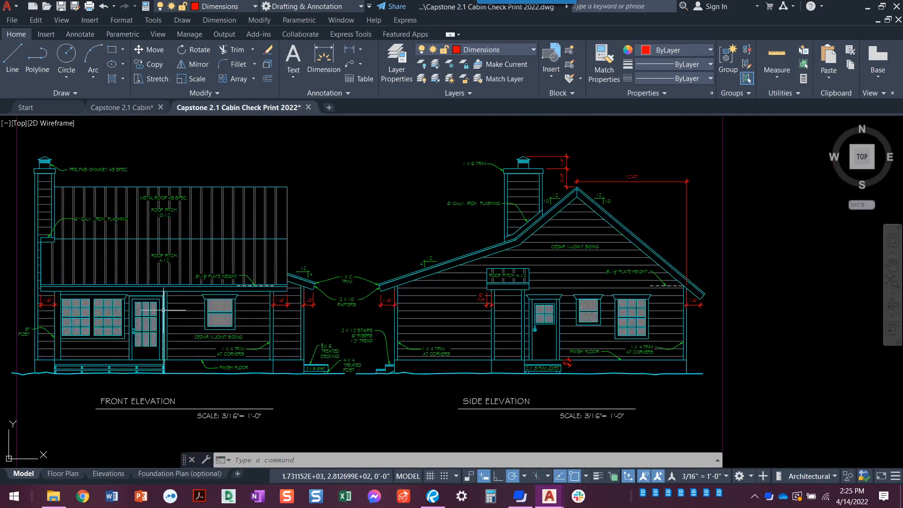
mouse_move(350, 236)
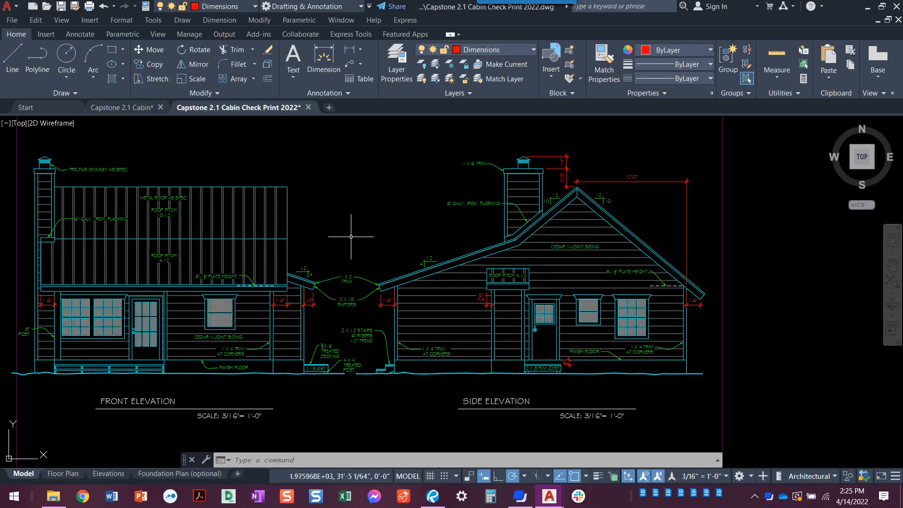
mouse_move(450, 236)
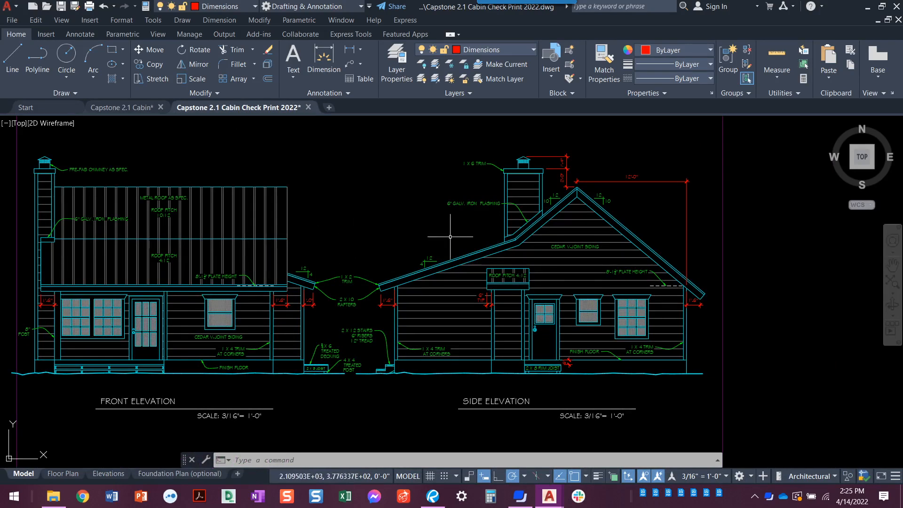
mouse_move(485, 380)
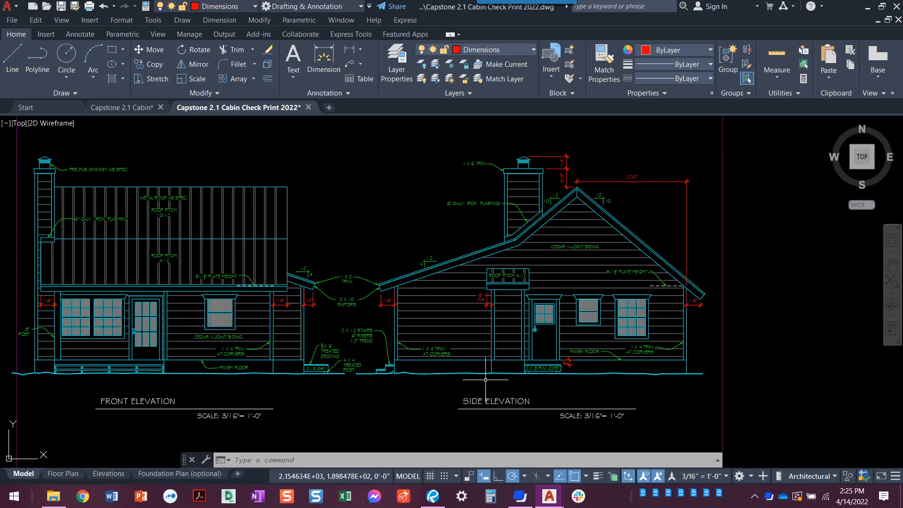
Zoom into the side elevation base near the door and 2x8 rim joist label
scroll("up", 3)
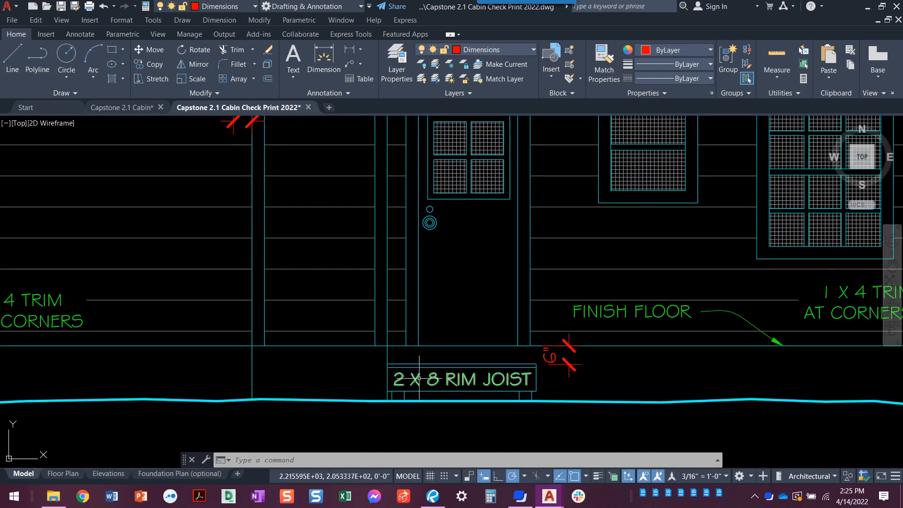
mouse_move(486, 416)
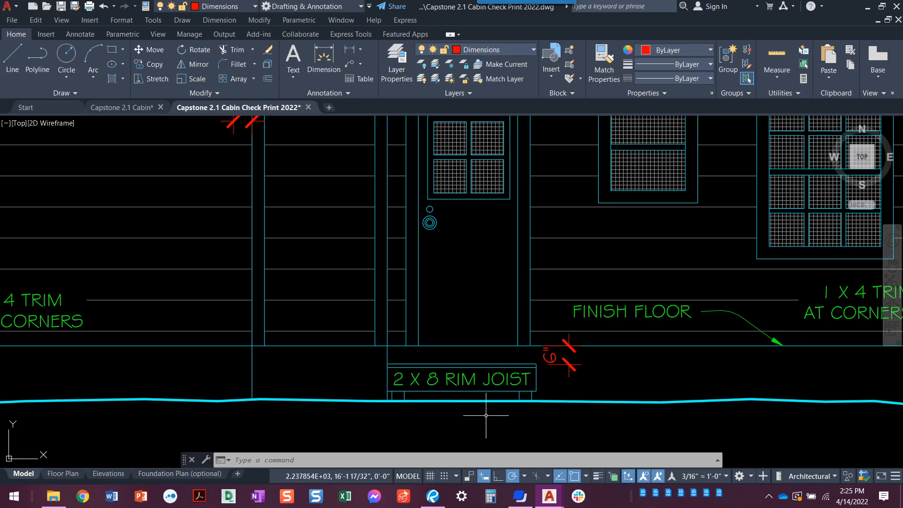
mouse_move(465, 365)
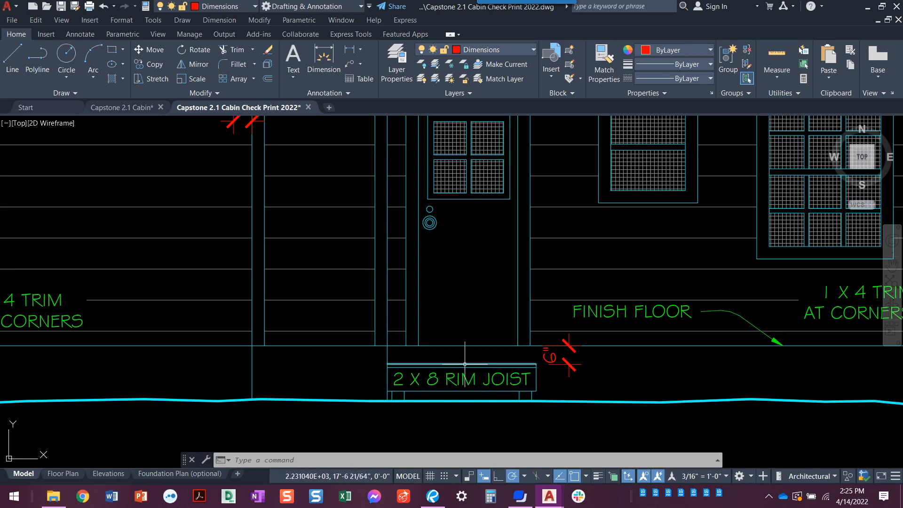
mouse_move(464, 372)
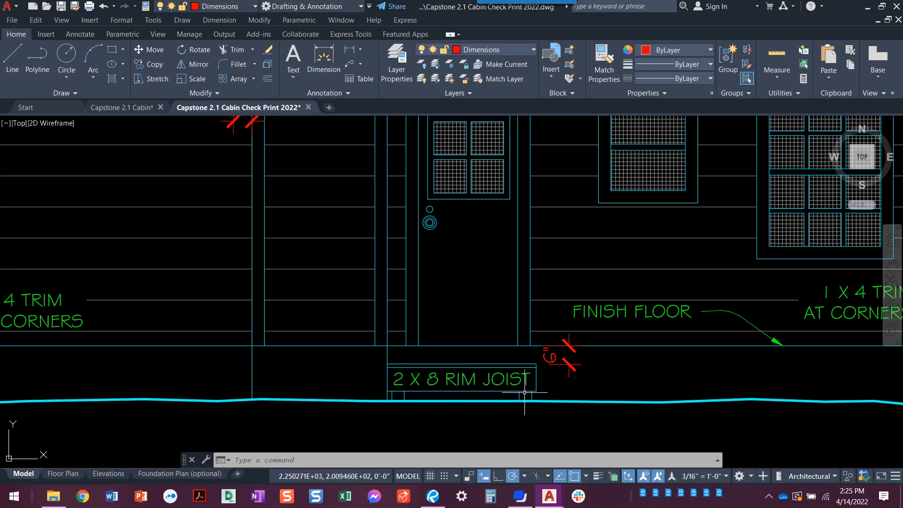
mouse_move(163, 384)
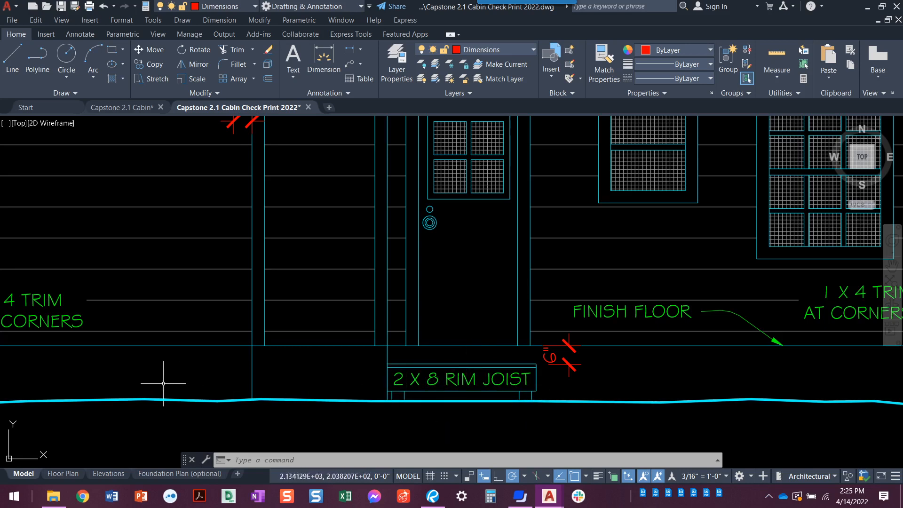
Zoom to the deck detail showing the 5/4x6 treated decking, 2x8 joist and 4x4 post
scroll("down", 3)
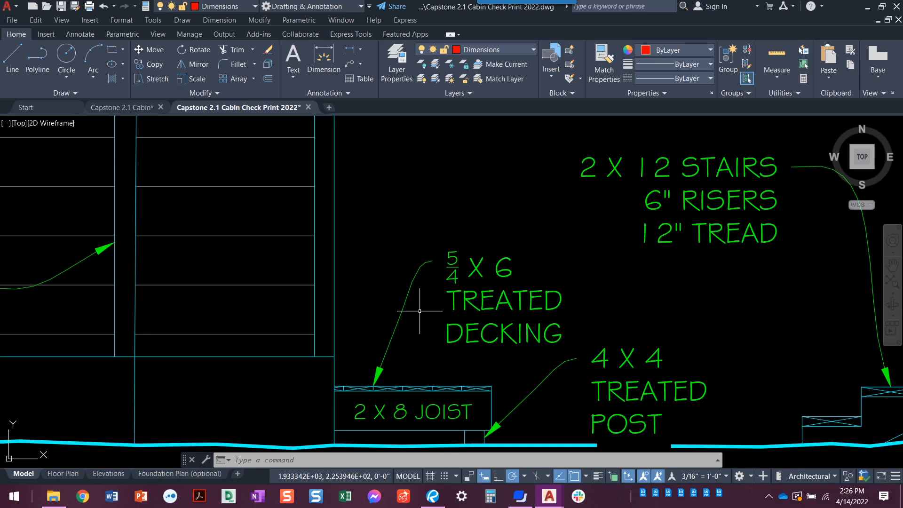
mouse_move(410, 323)
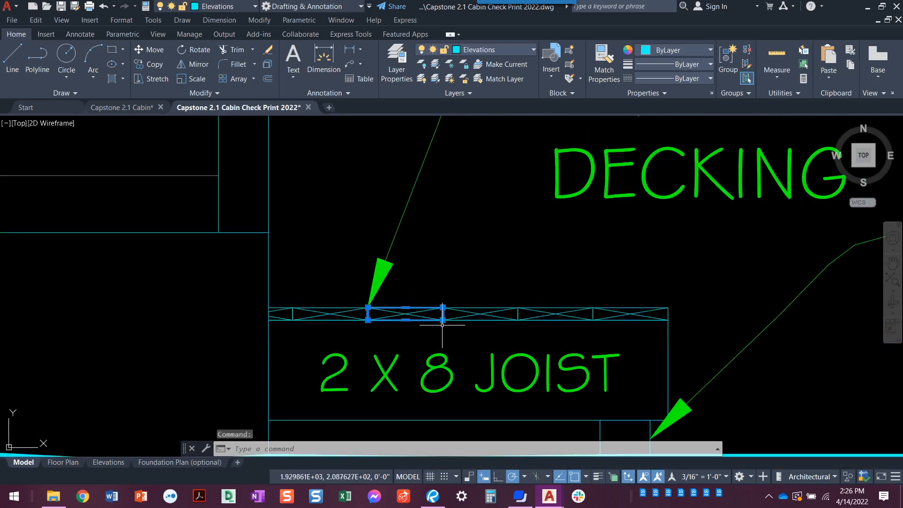
Clear the decking selection and close in on the 4x4 post under the joist
right_click(442, 321)
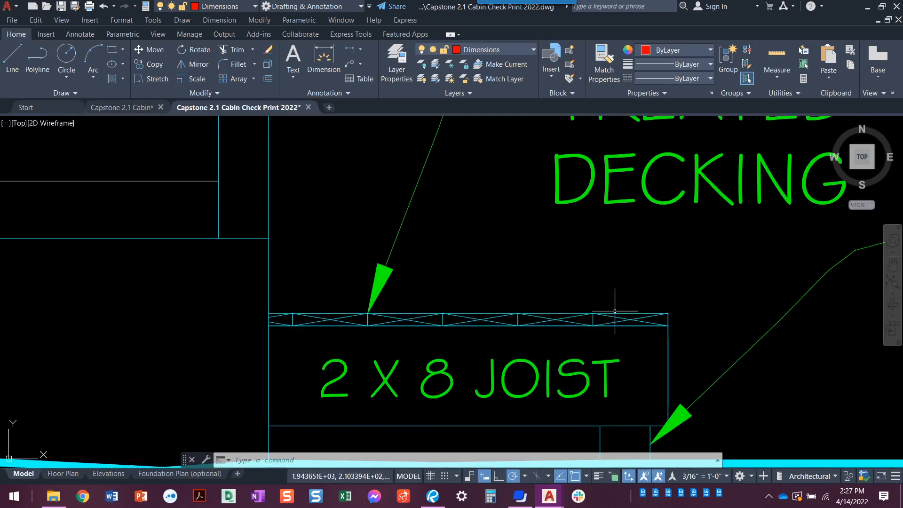
mouse_move(259, 251)
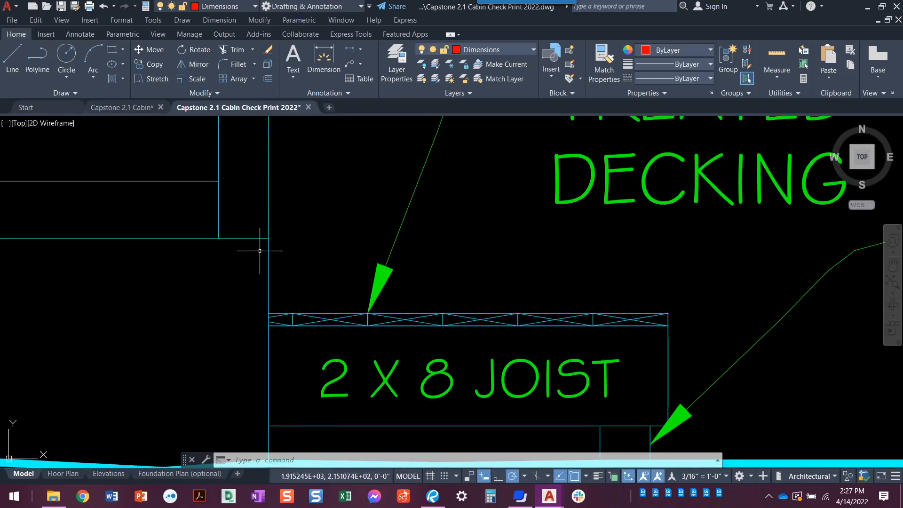
mouse_move(277, 314)
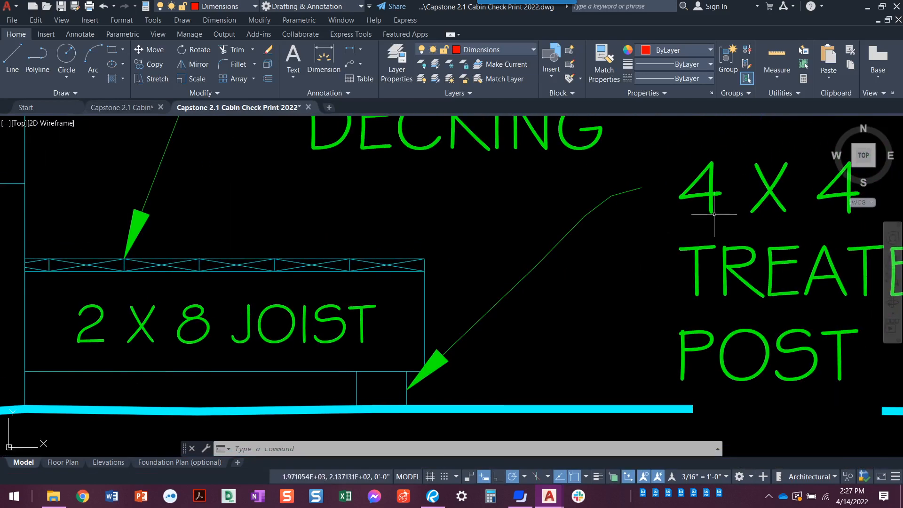
mouse_move(380, 377)
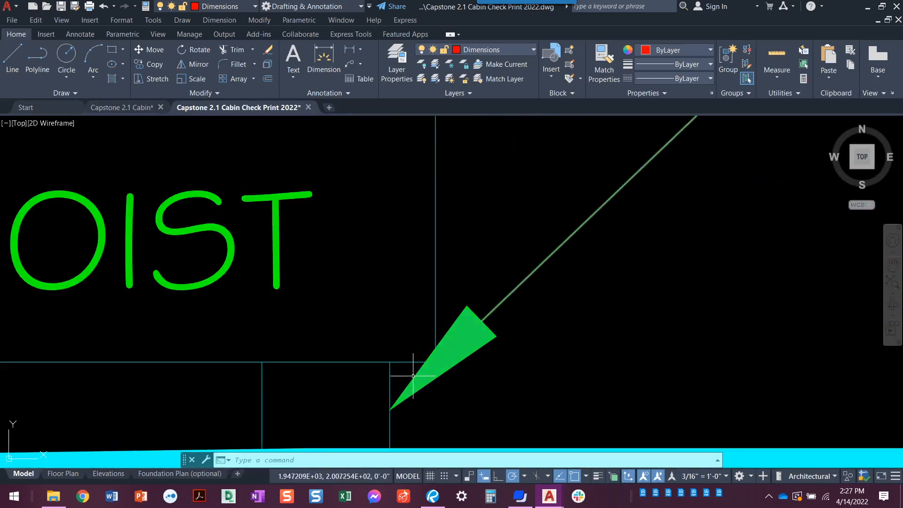
Measure across the 4x4 post with DIST, then zoom back out to the deck
type("di")
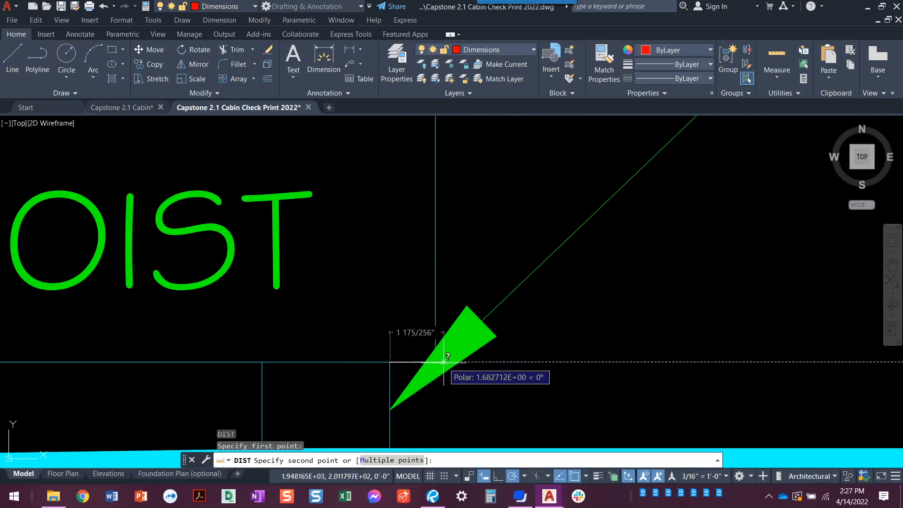
mouse_move(436, 362)
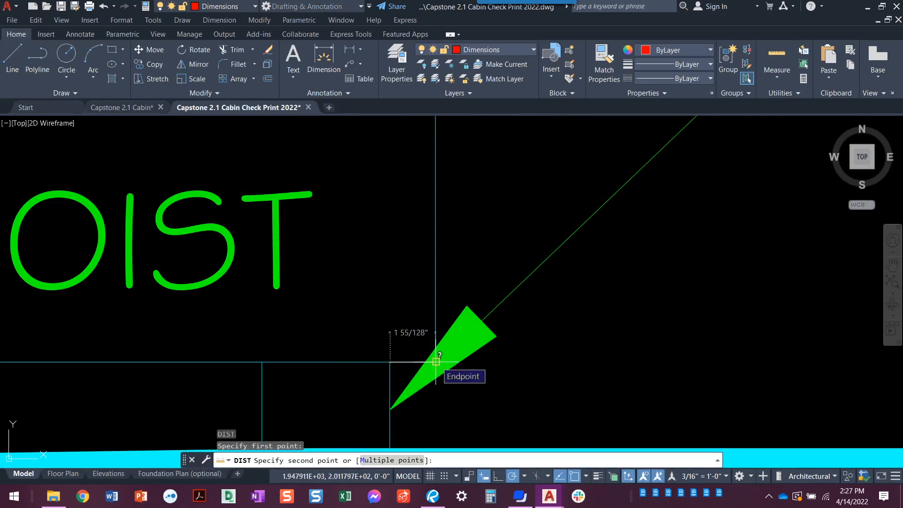
left_click(435, 361)
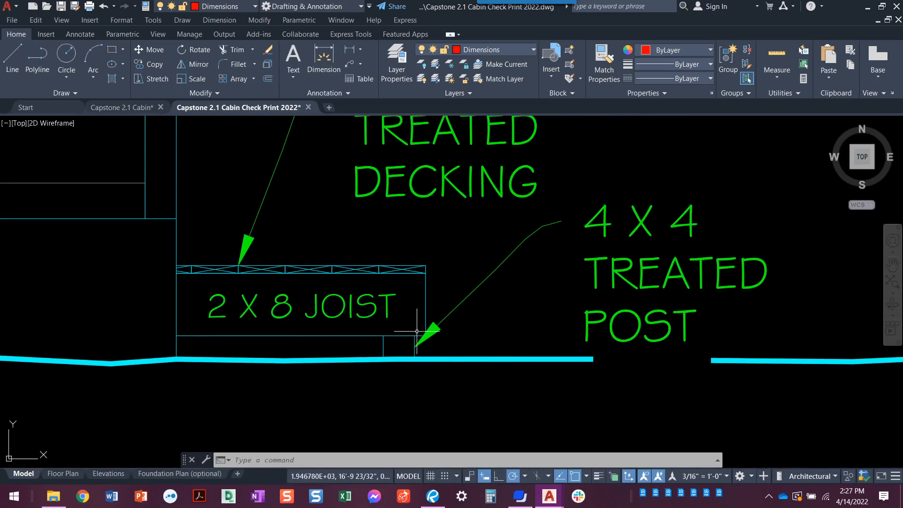
mouse_move(418, 337)
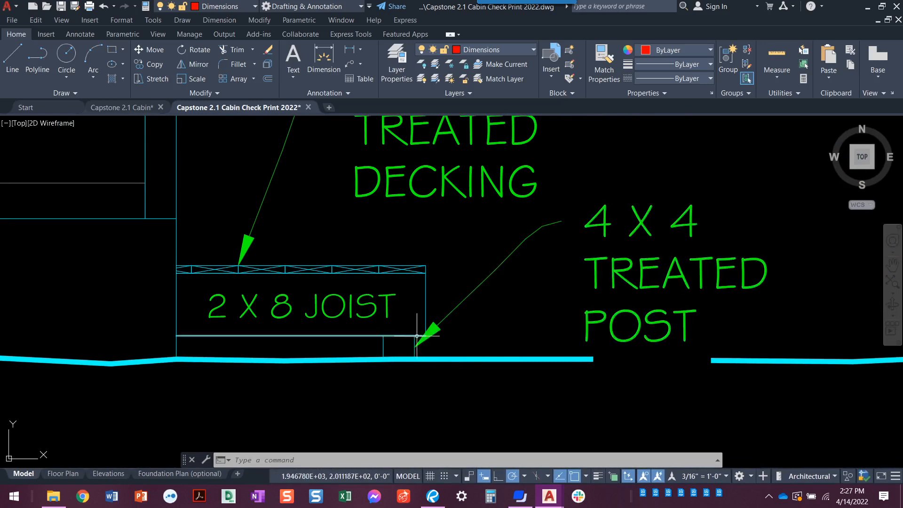
mouse_move(415, 334)
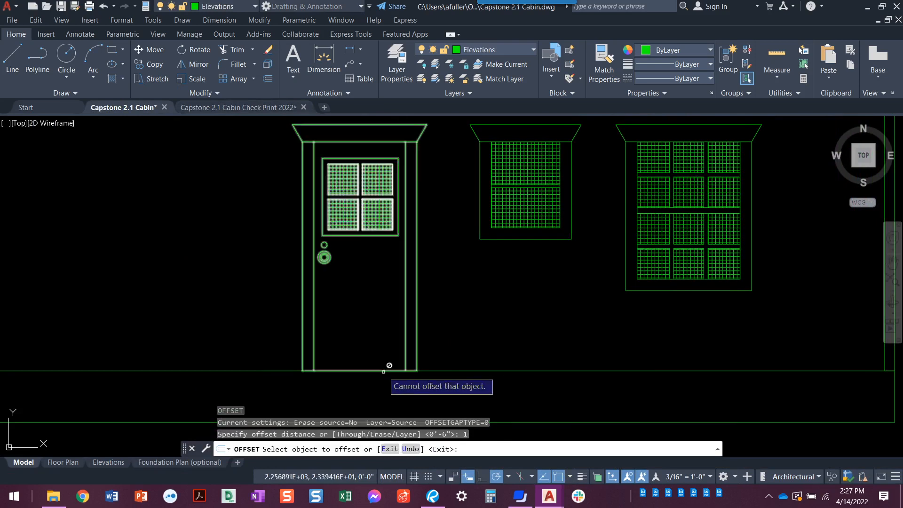
Offset the cabin floor line downward by 1 and 8 in the Capstone 2.1 Cabin drawing
key("Escape")
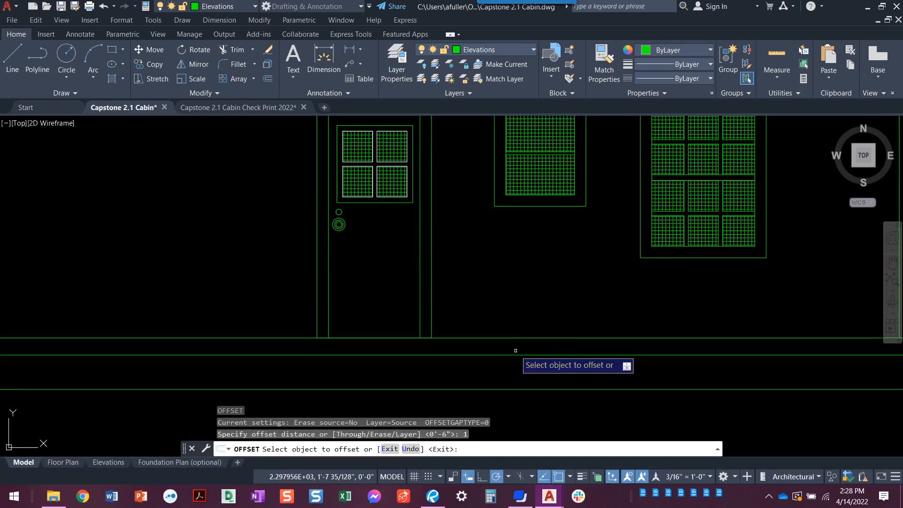
left_click(528, 369)
type("8")
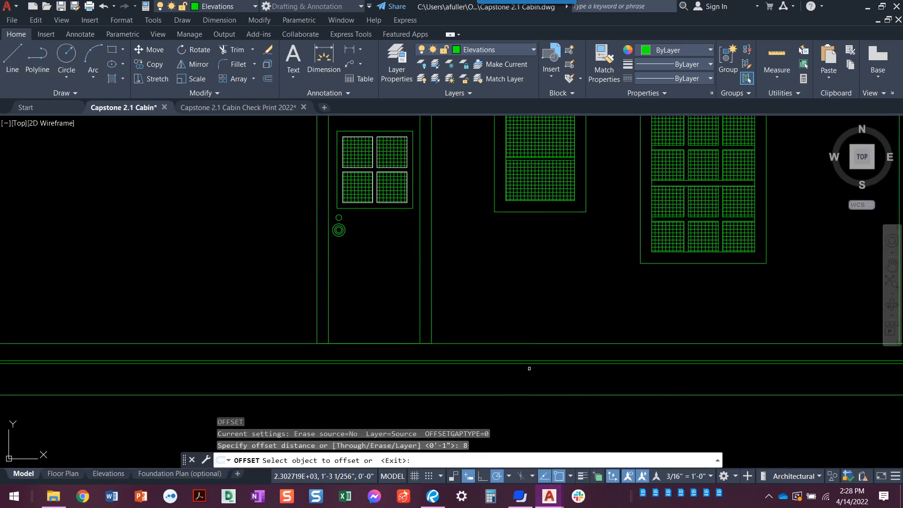
left_click(528, 364)
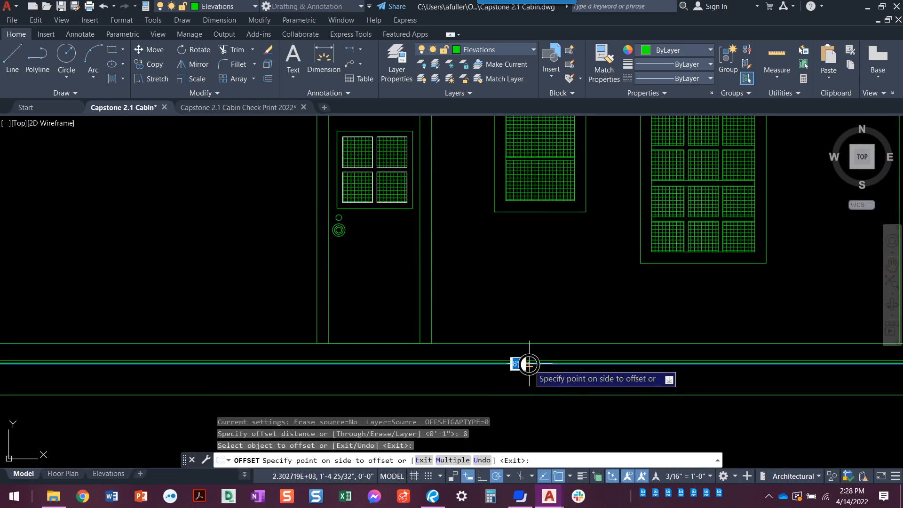
Finish the offset command
key("Escape")
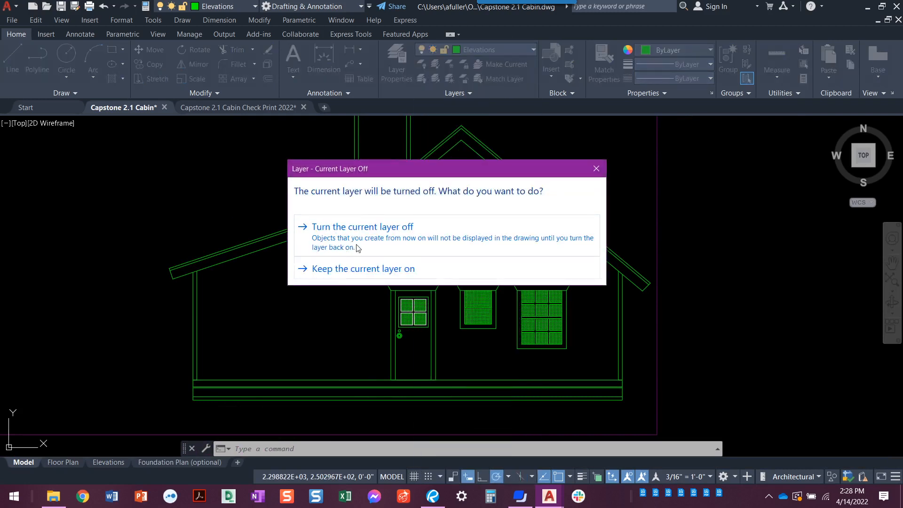
Make the Construction layer current and visible, then window-select the lines above the door
left_click(362, 268)
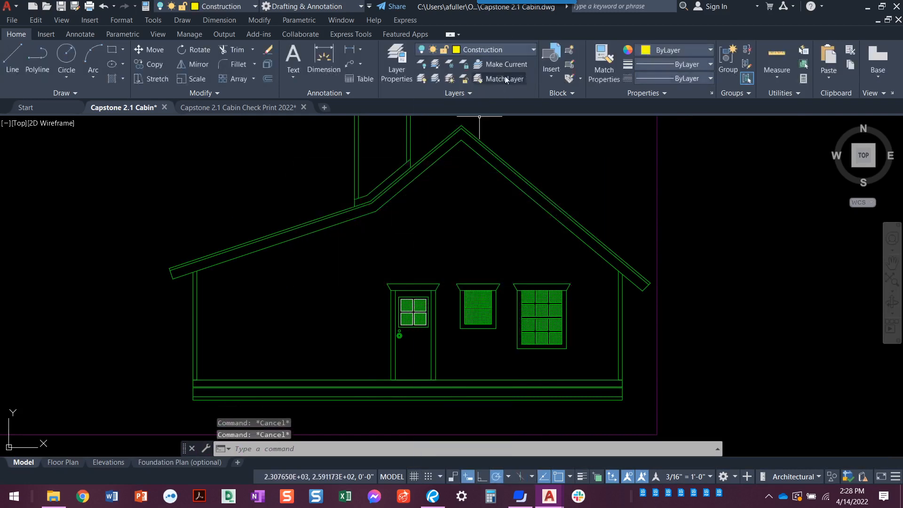
left_click(531, 49)
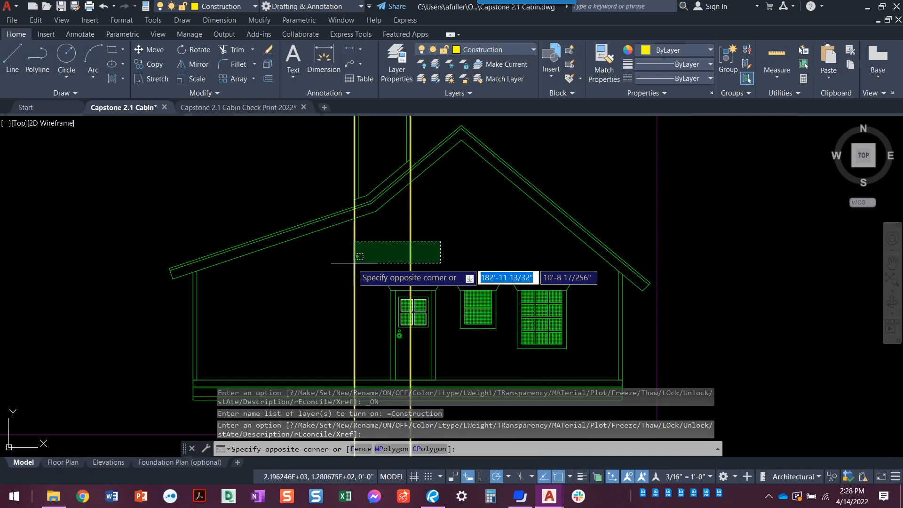
left_click(336, 236)
type("TRIM")
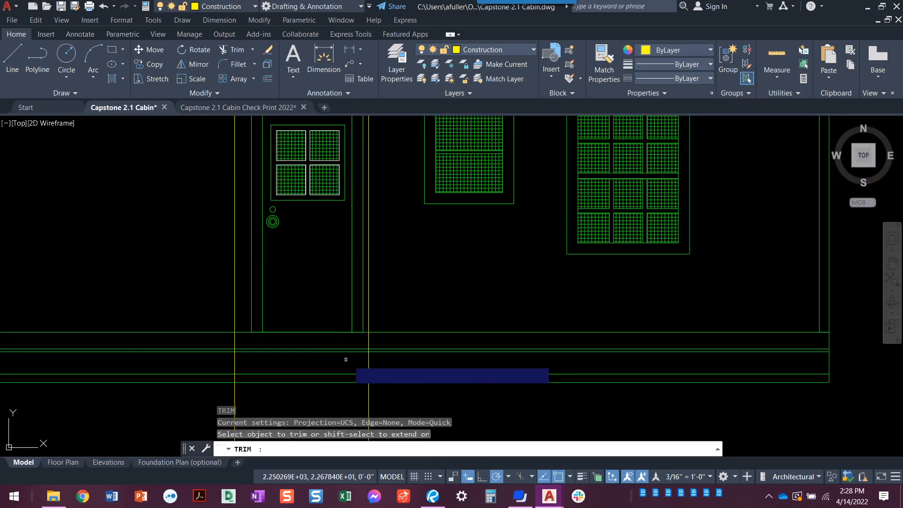
Fence-trim the offset floor lines back to the yellow construction guide lines
left_click(406, 343)
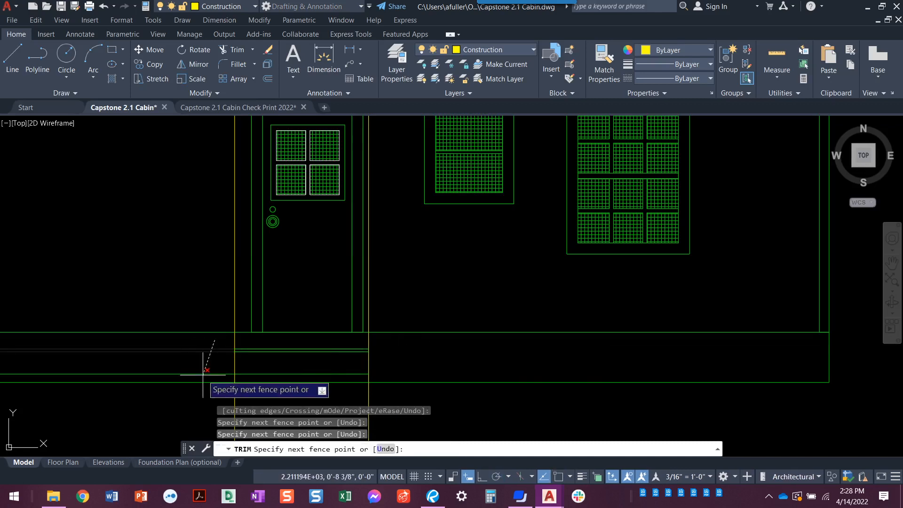
key("Escape")
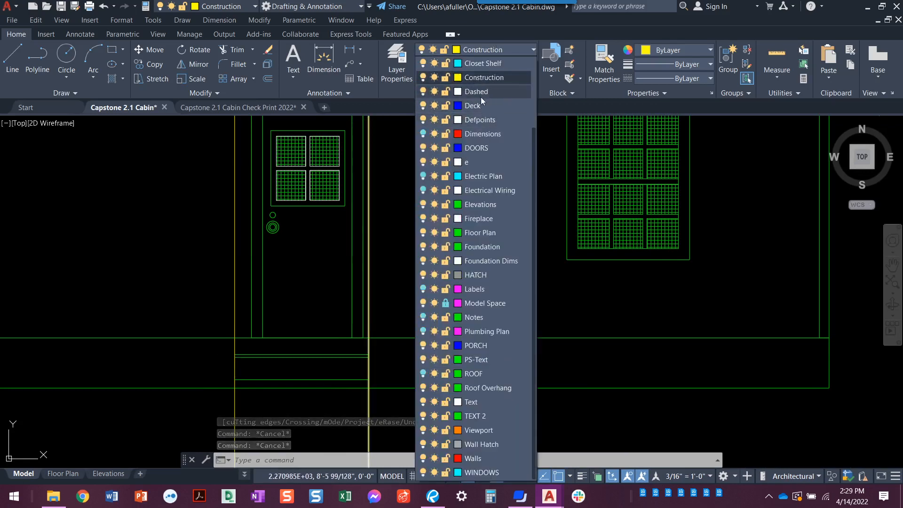
On the Elevations layer, draw the deck joist, decking strip and 4x4 post rectangles
left_click(471, 104)
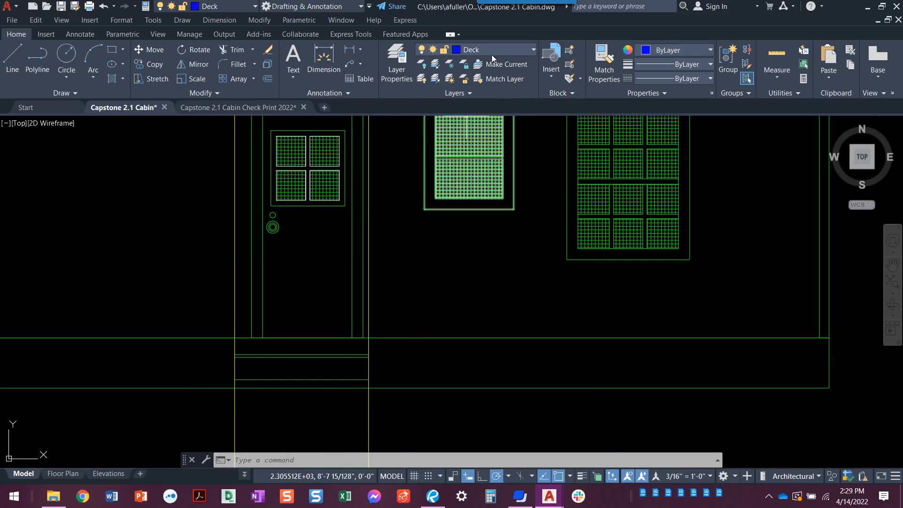
left_click(470, 50)
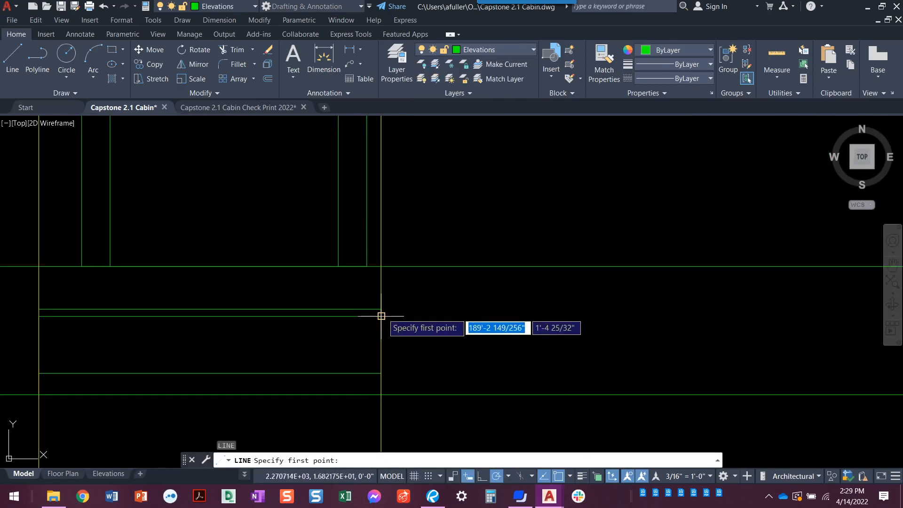
left_click(381, 315)
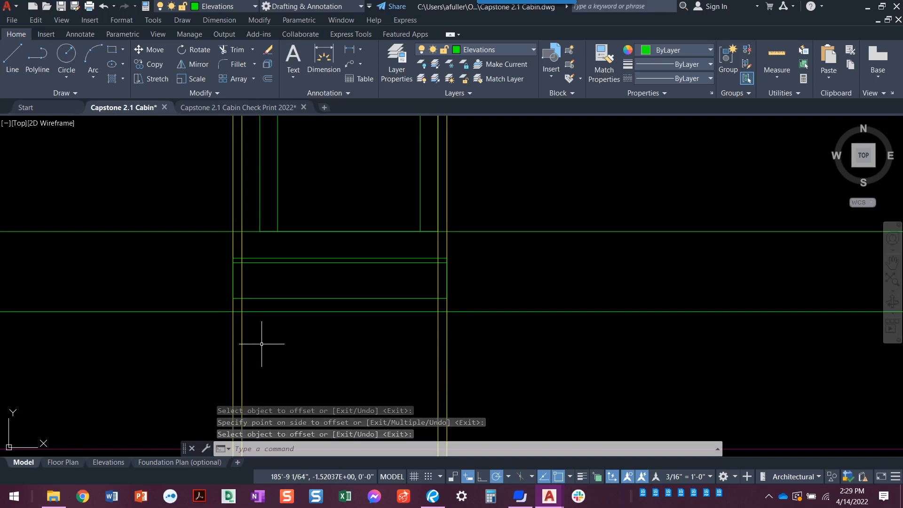
key("Escape")
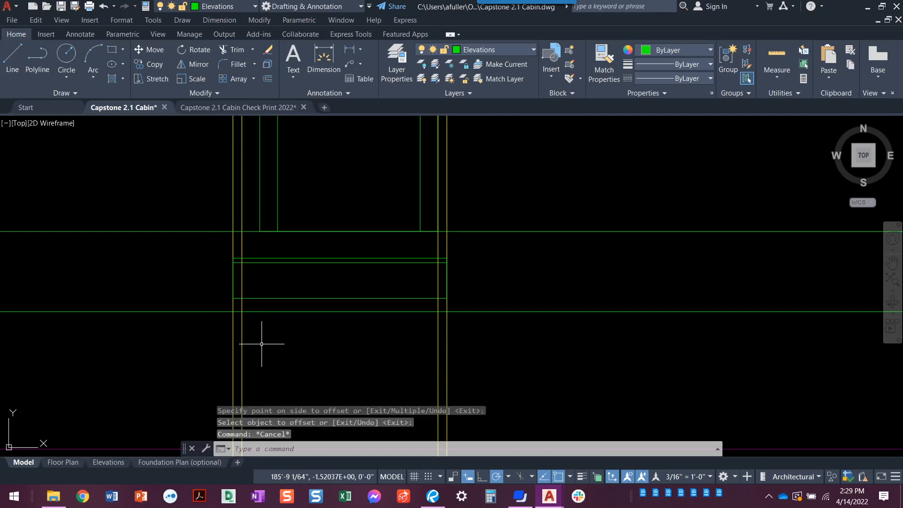
key("Escape")
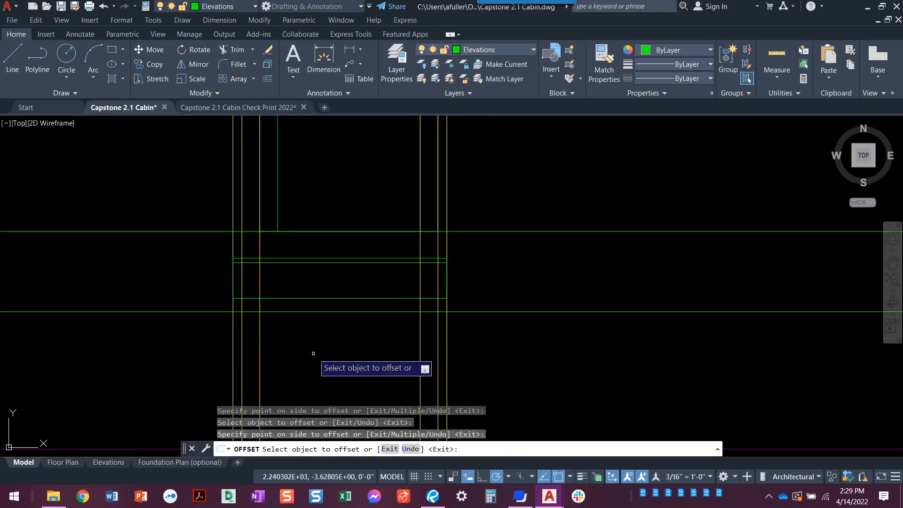
key("Escape")
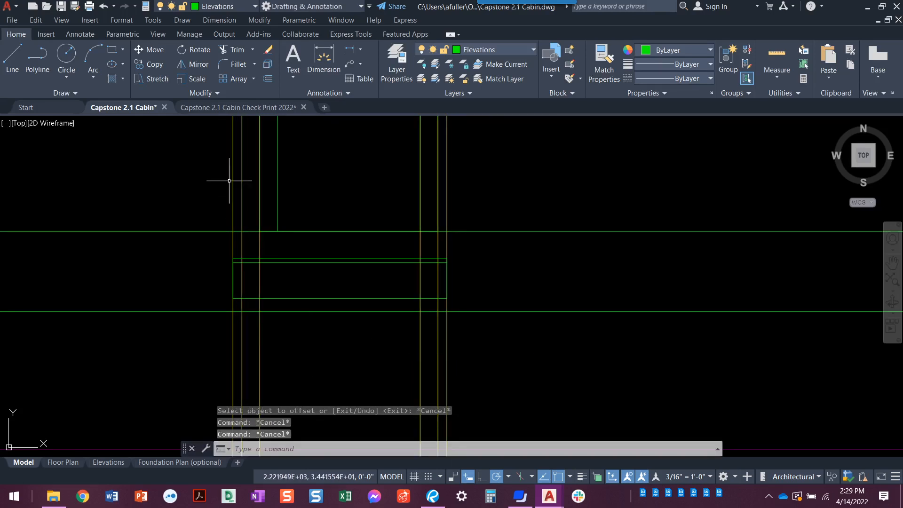
left_click(113, 53)
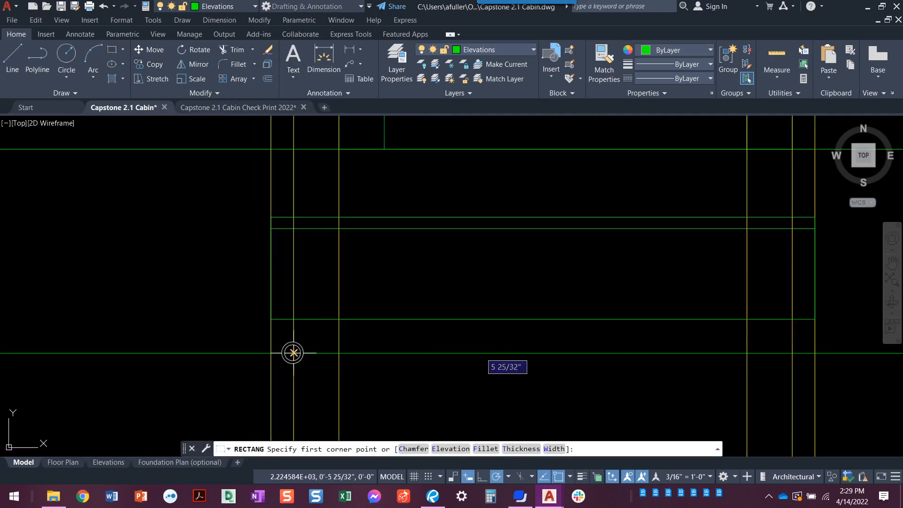
mouse_move(703, 346)
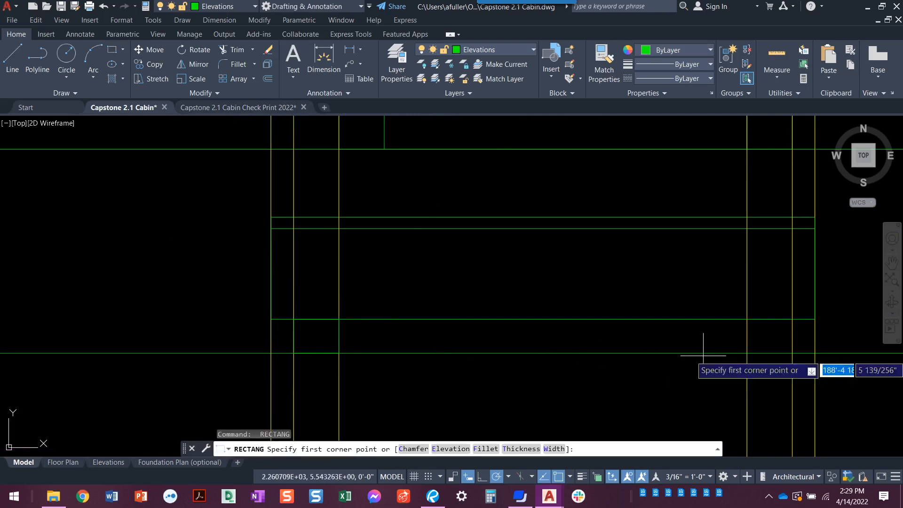
left_click(703, 349)
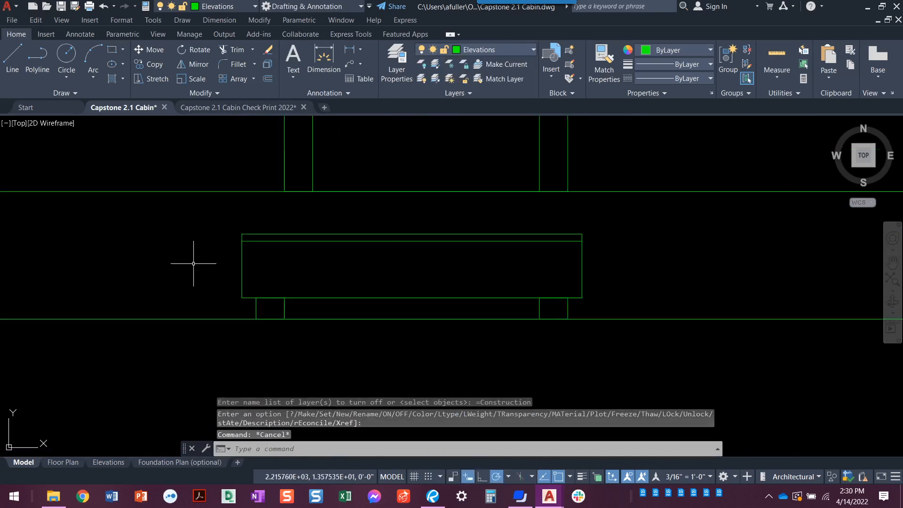
scroll("down", 3)
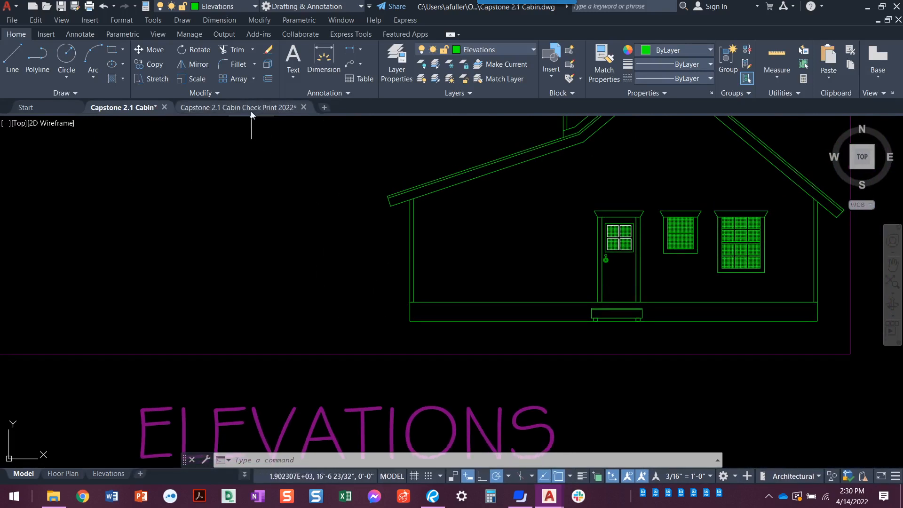
Check the check print's stair callout: 2x12 stairs, 6-inch risers, 12-inch tread
left_click(238, 108)
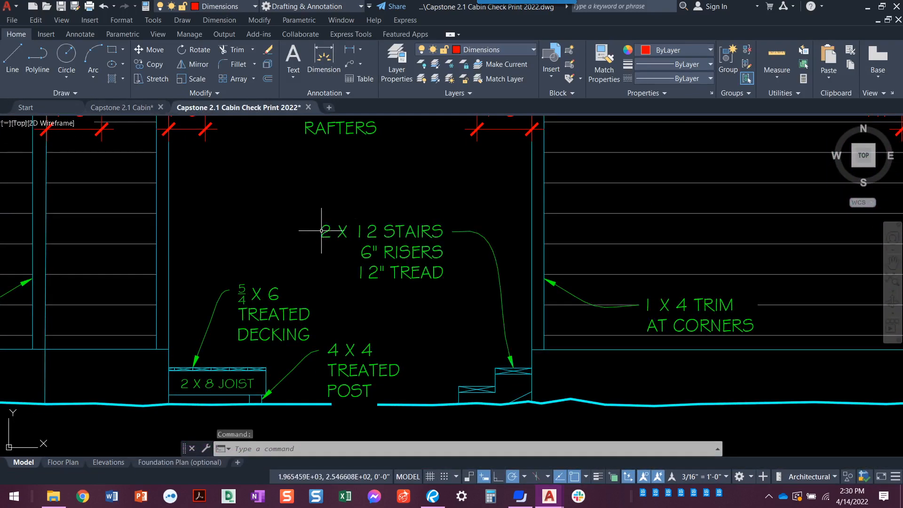
mouse_move(430, 206)
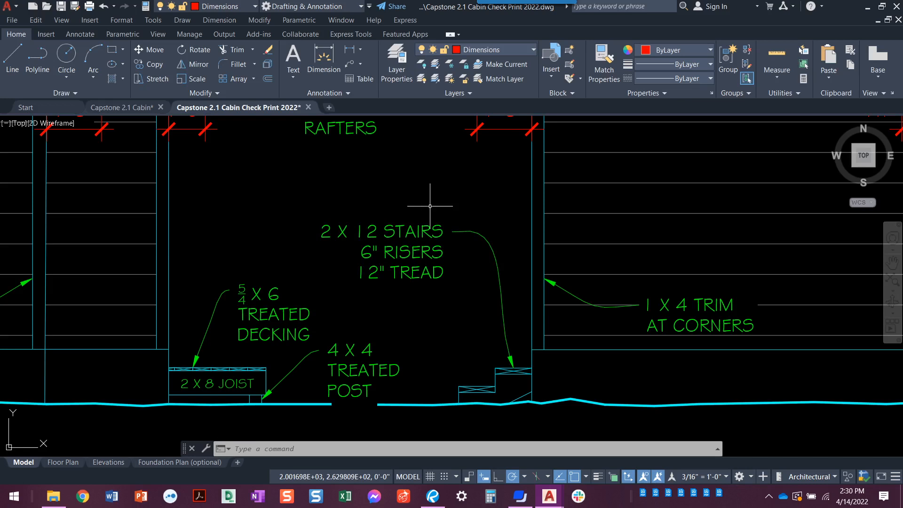
mouse_move(429, 206)
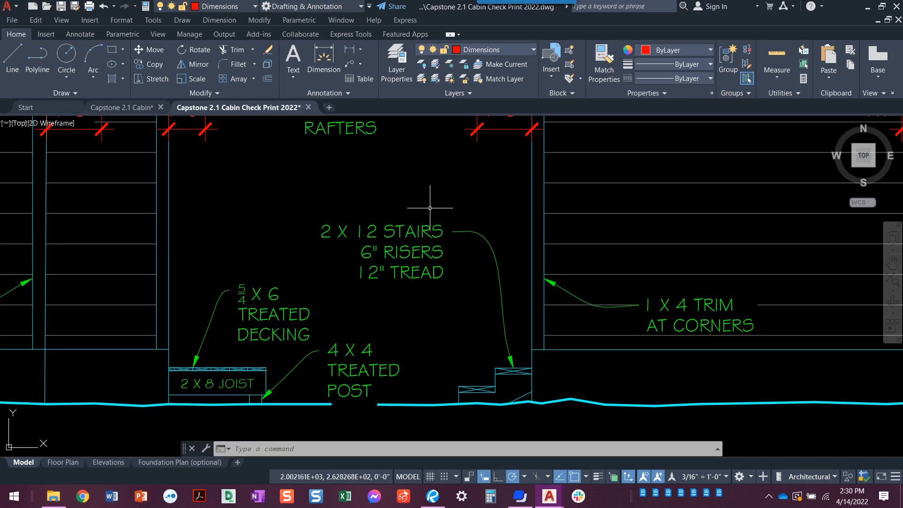
mouse_move(447, 278)
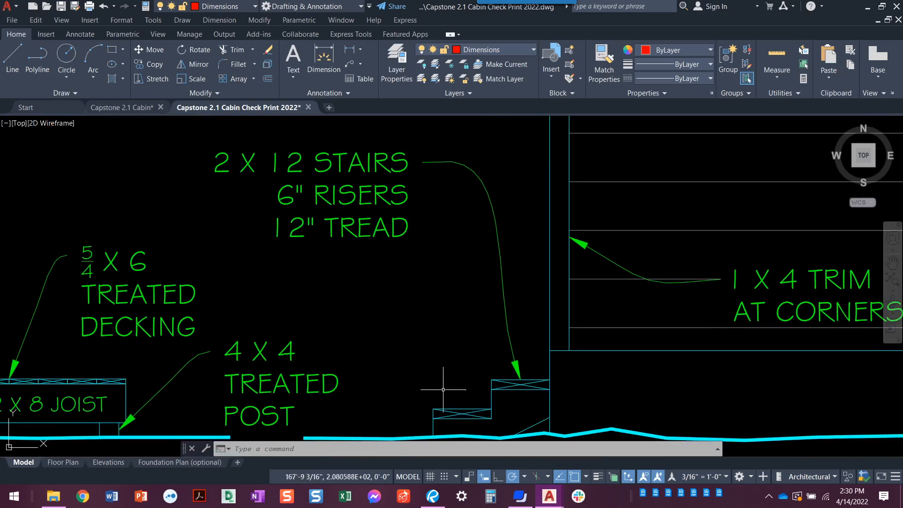
mouse_move(315, 208)
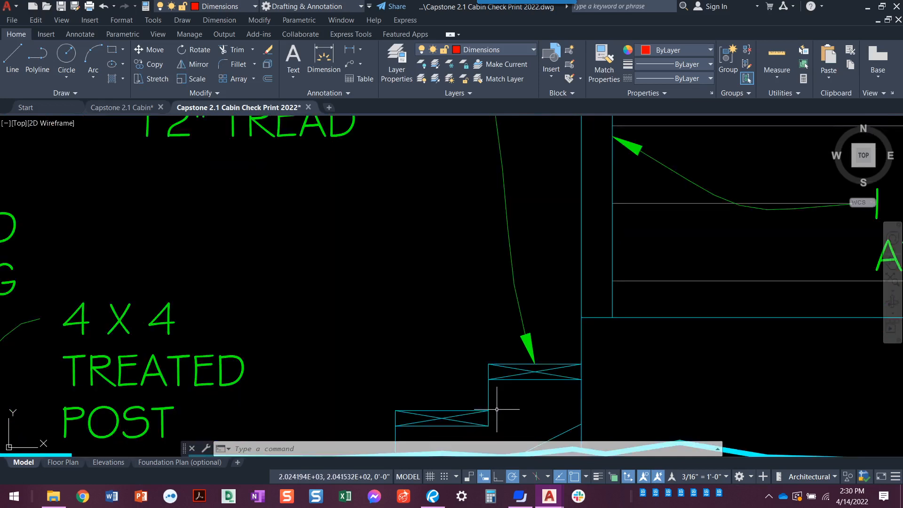
mouse_move(467, 409)
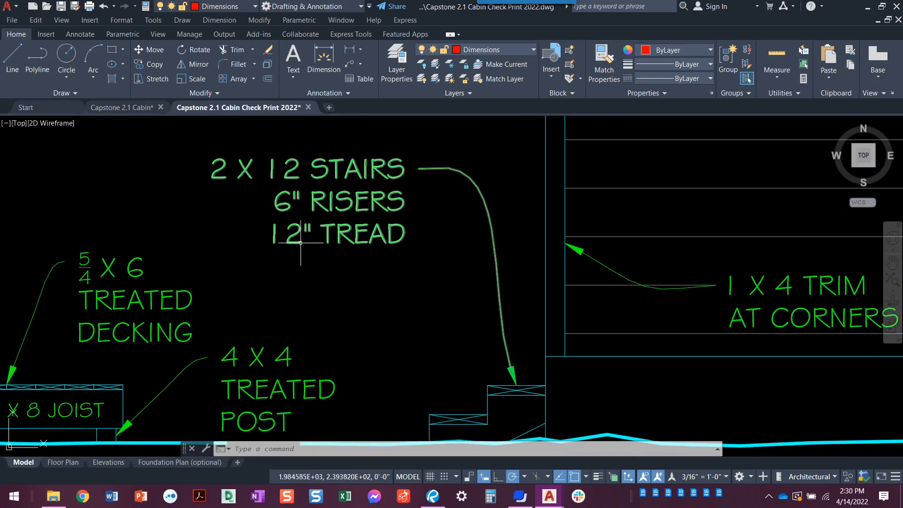
mouse_move(455, 413)
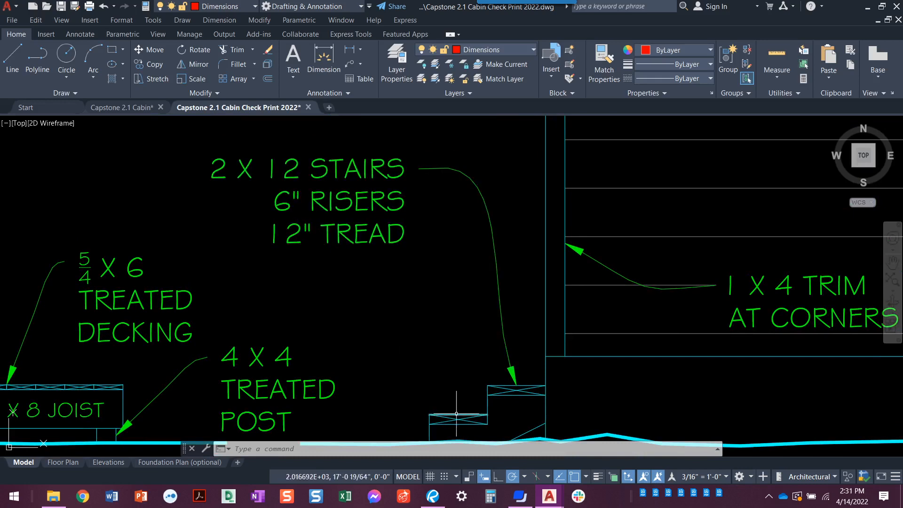
left_click(455, 415)
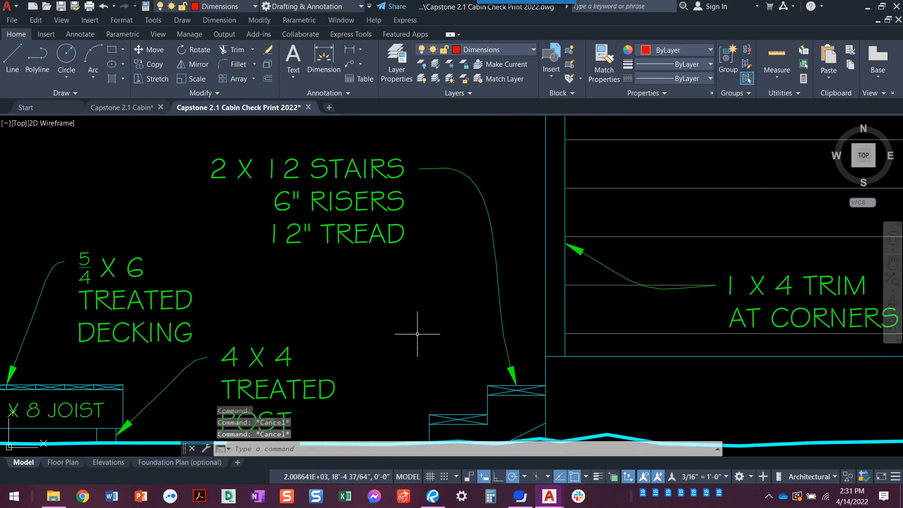
mouse_move(356, 289)
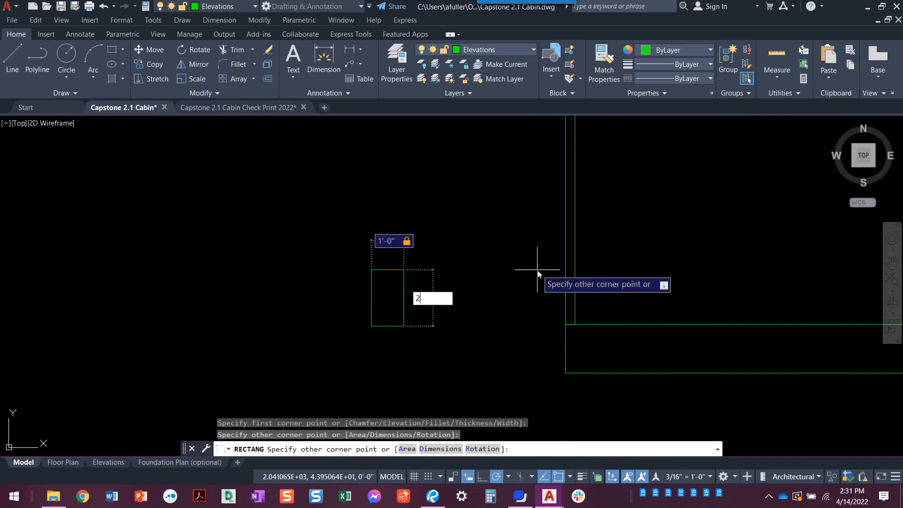
Draw the 1'-0" by 2" stair tread rectangle with crossed diagonals and a riser line below
key("Return")
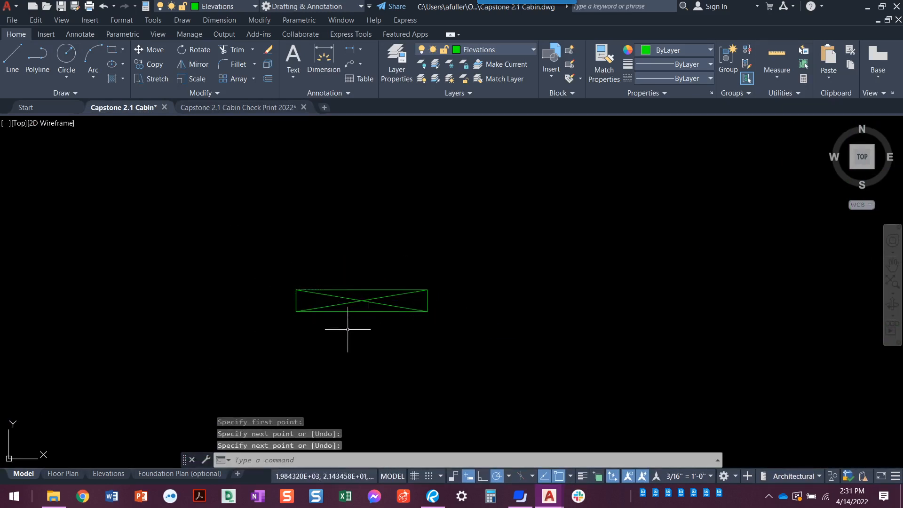
key("Escape")
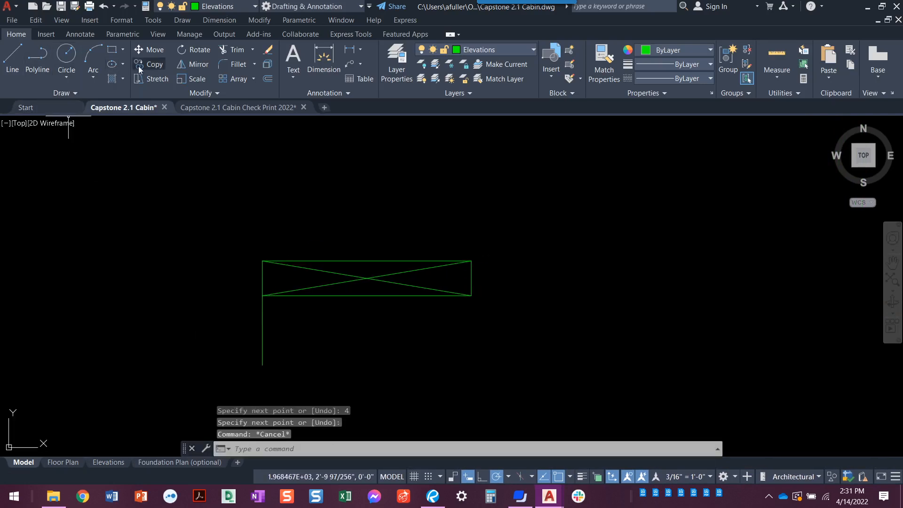
Copy the tread up and over as a second step, then move the stair to the cabin's base corner
left_click(153, 64)
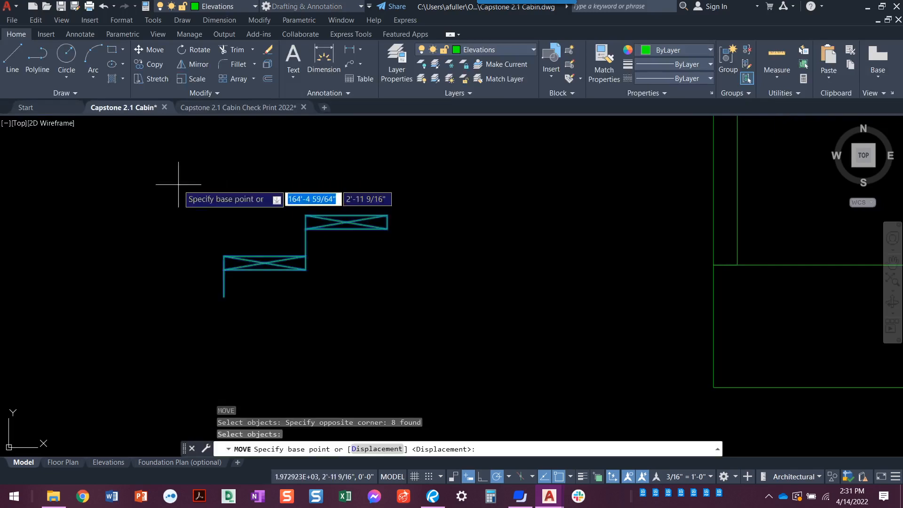
left_click(239, 297)
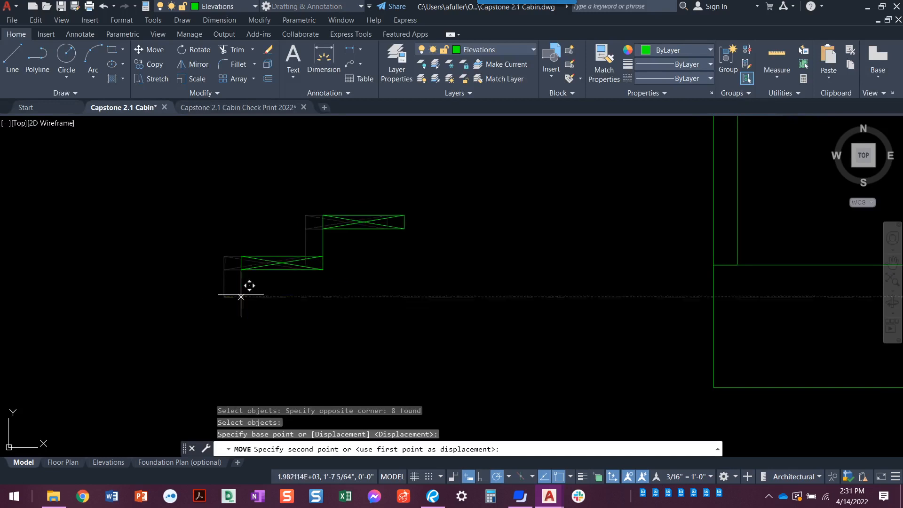
mouse_move(714, 386)
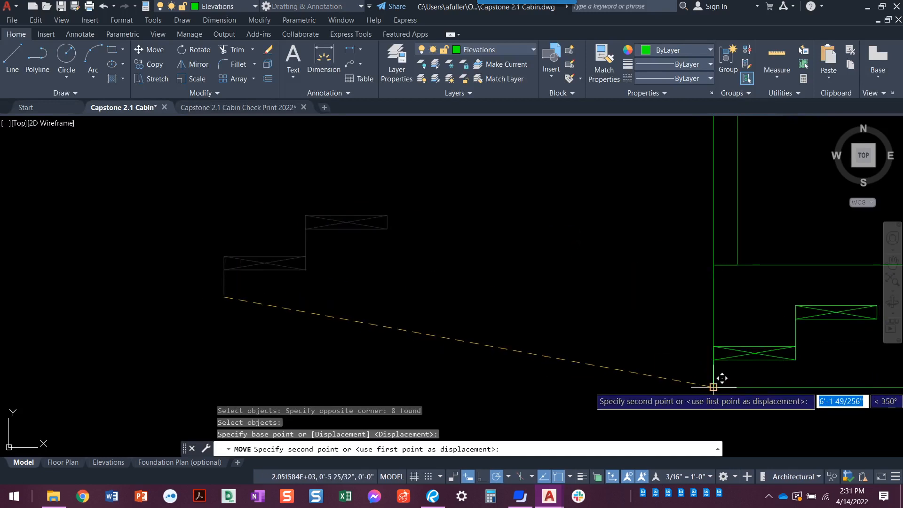
mouse_move(524, 385)
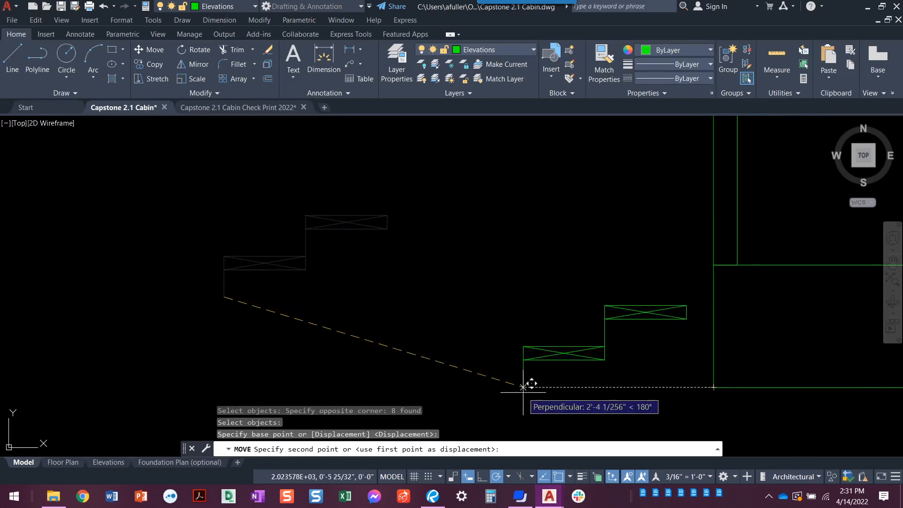
type("2")
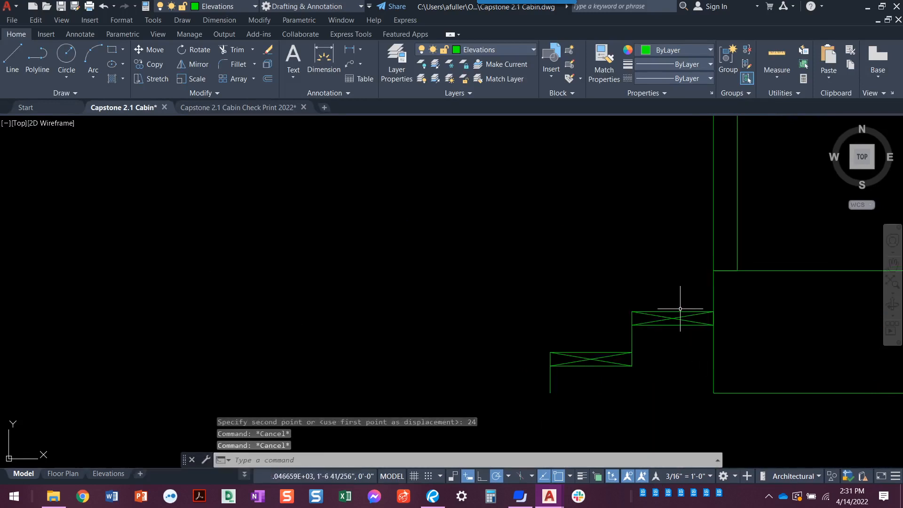
mouse_move(714, 402)
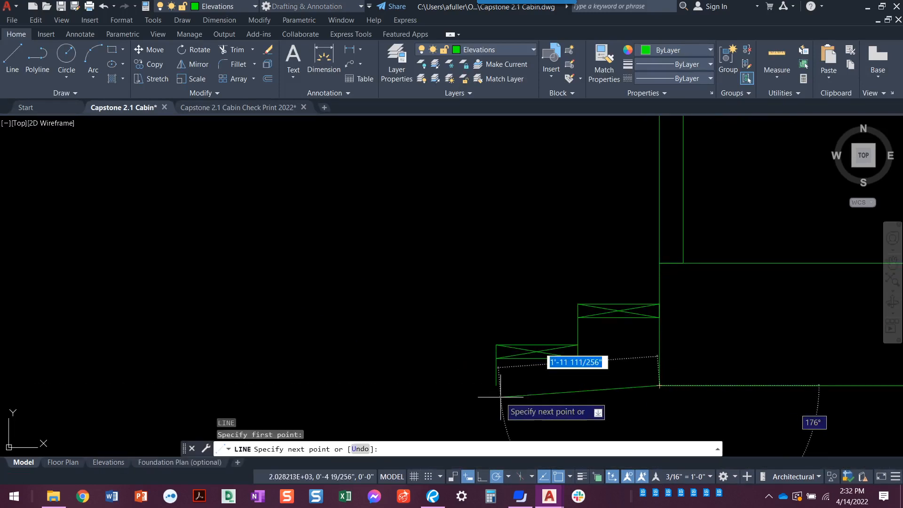
Finish the lower riser line down to grade and zoom out to view the whole elevation
key("escape")
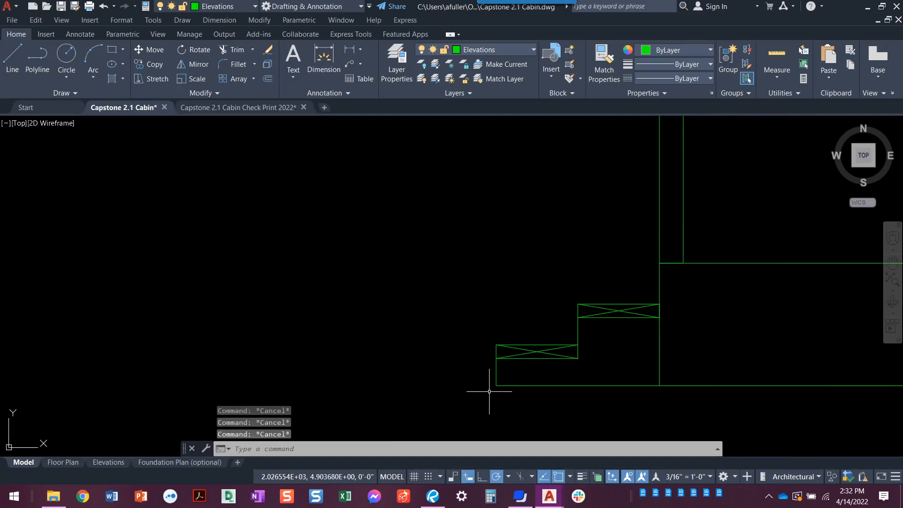
mouse_move(490, 411)
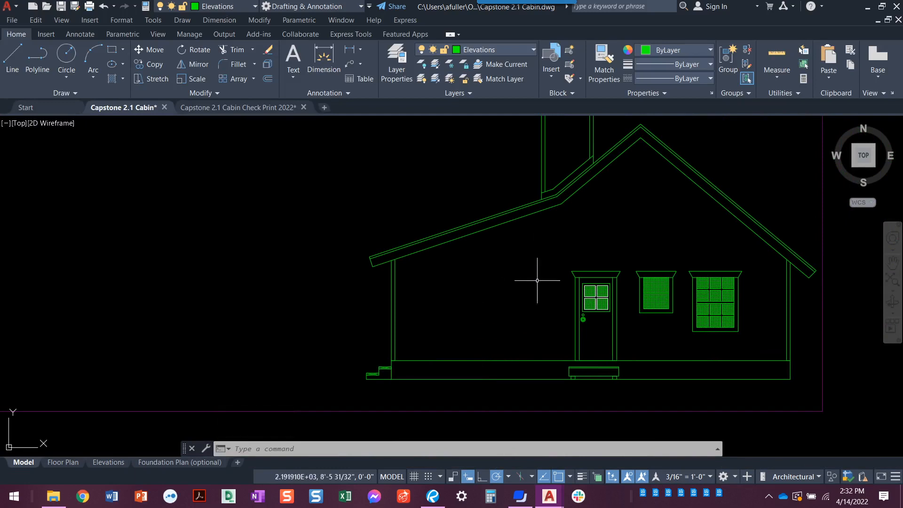
mouse_move(521, 323)
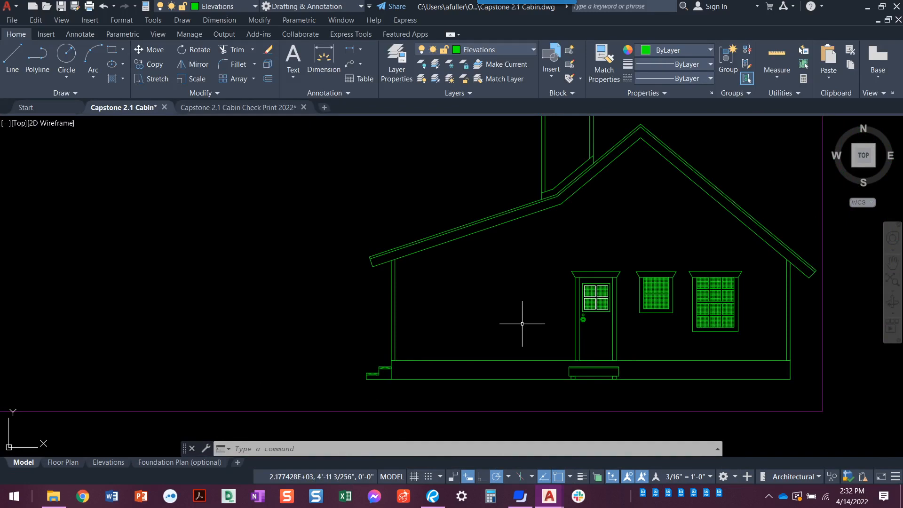
scroll("down", 3)
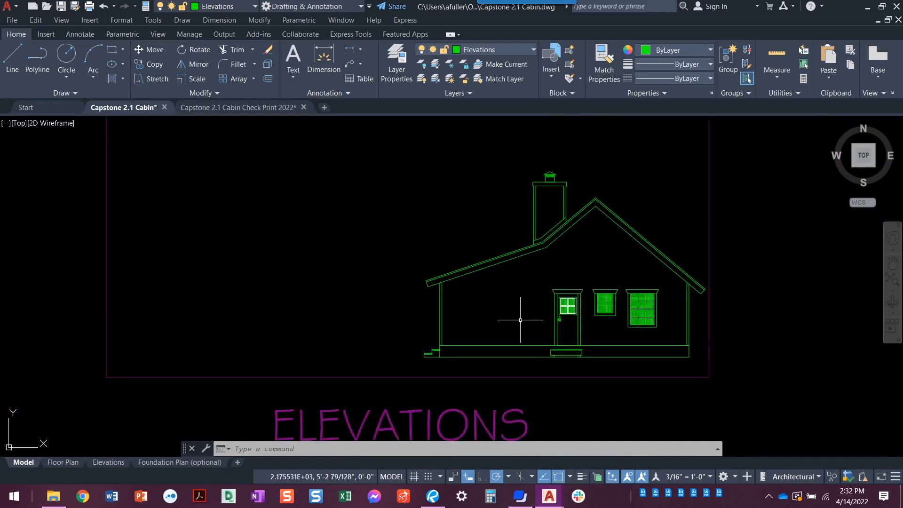